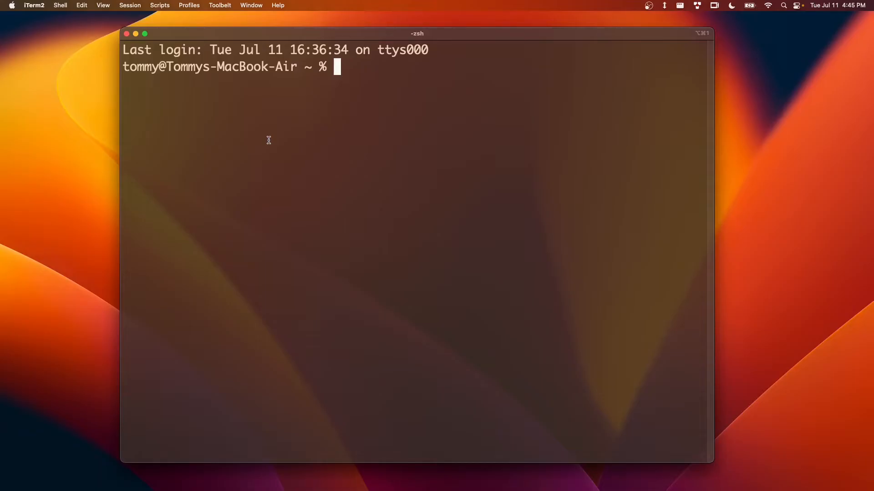
type("sh <(curl -L https://nixos.org/nix/install)")
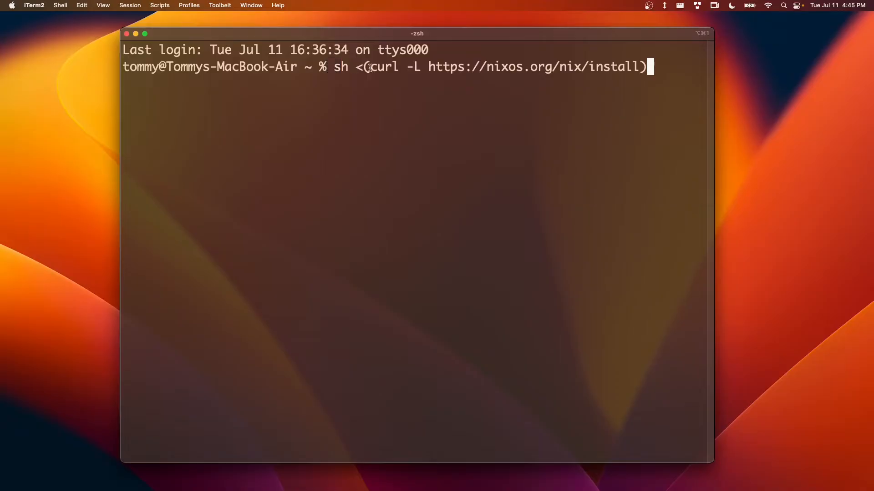
double_click(339, 67)
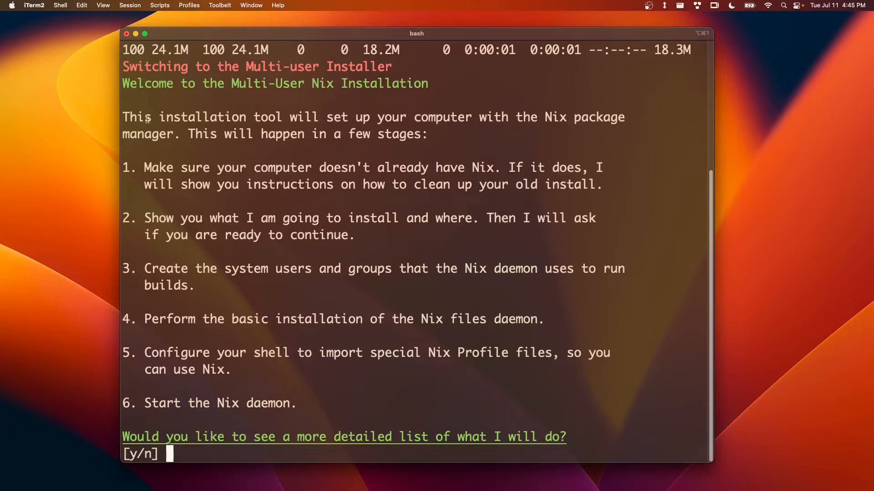
mouse_move(170, 166)
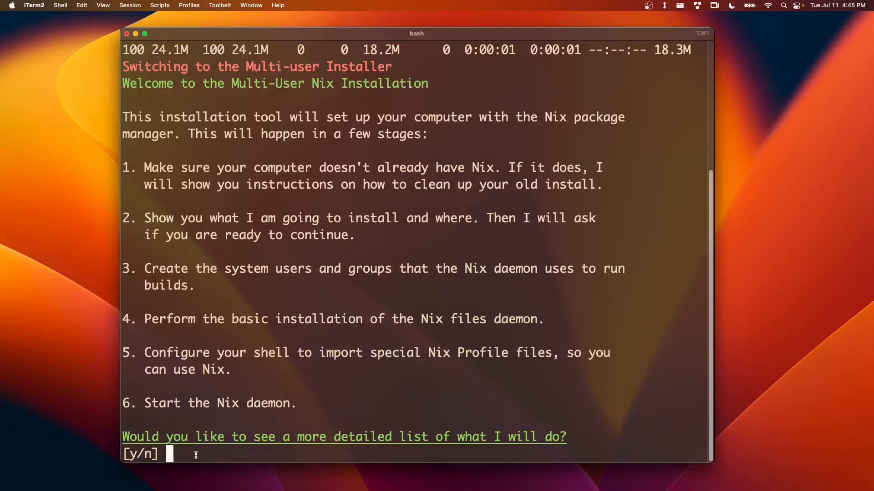
Answer n to the detailed list, then y to sudo use and y to removing /etc/fstab.
type("n")
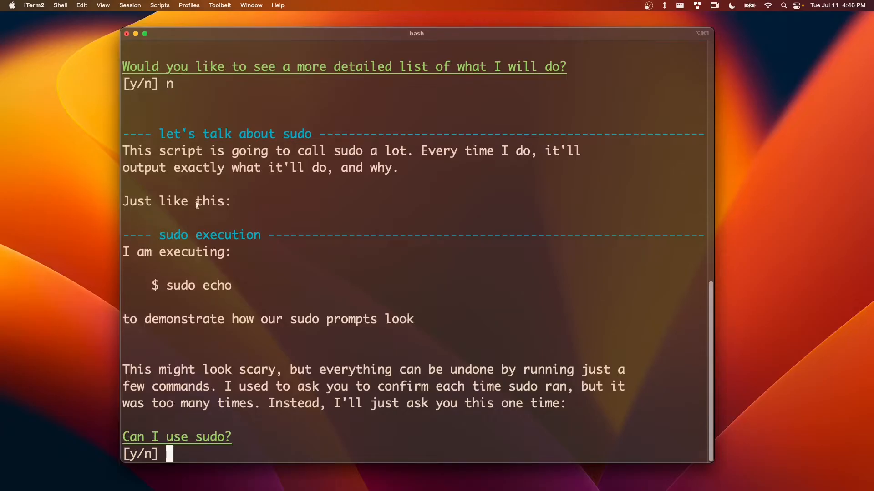
mouse_move(274, 320)
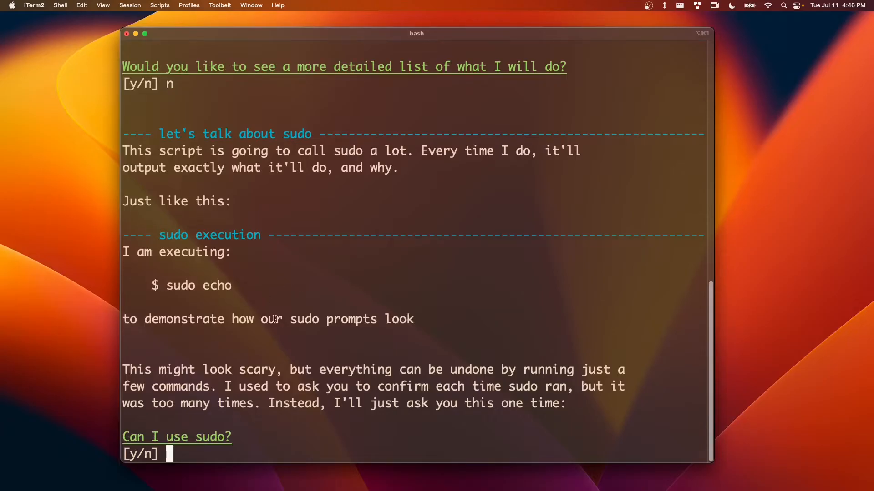
type("y")
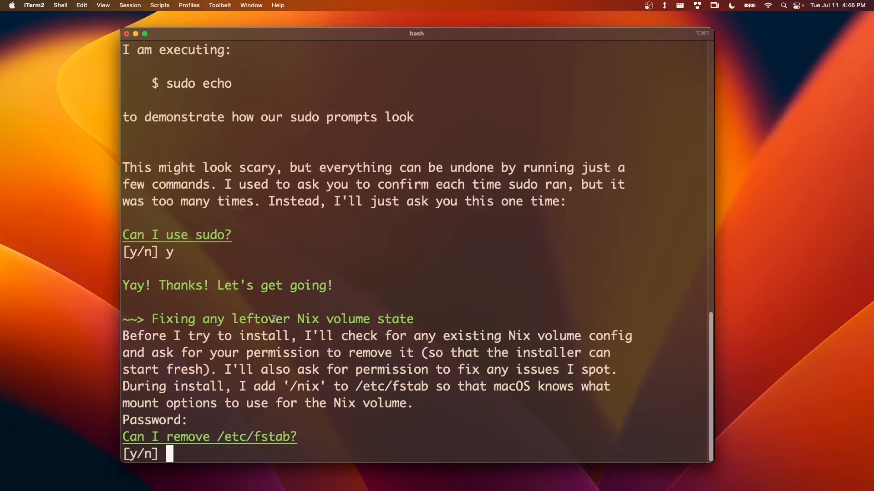
type("y/n] y")
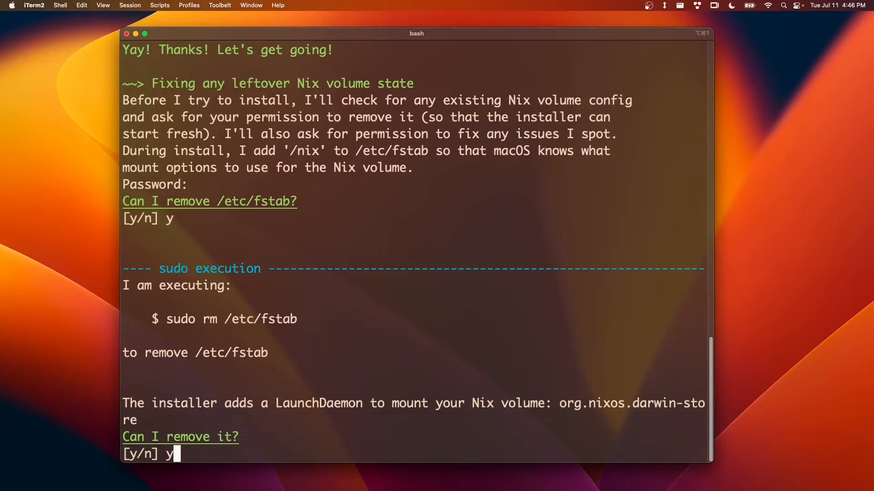
Confirm removing the leftover launch daemon and answer y at 'Ready to continue?' to finish installing.
key("enter")
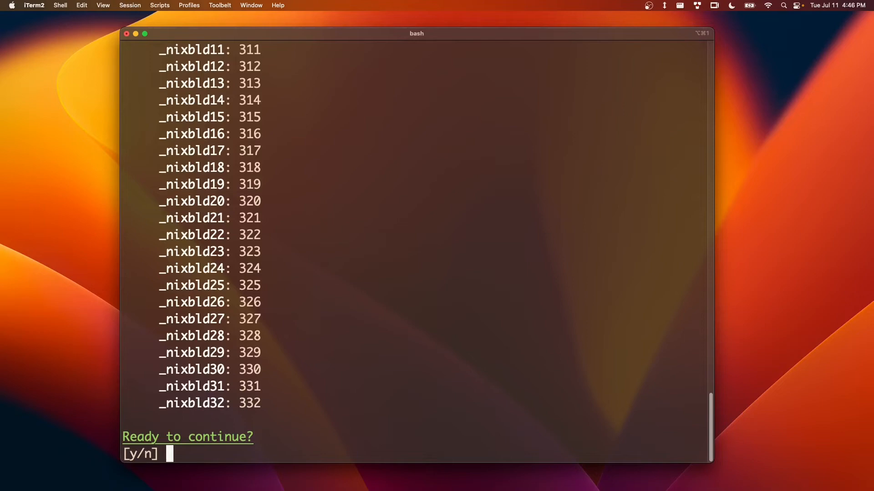
type("y")
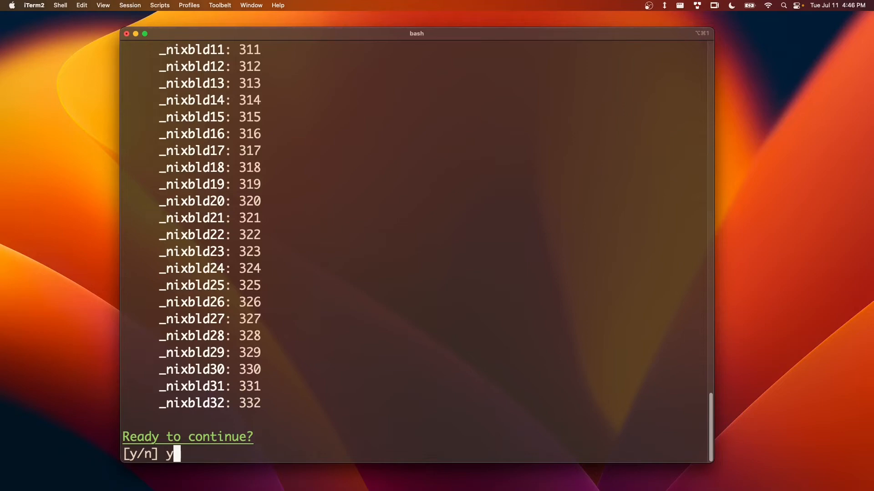
key("Return")
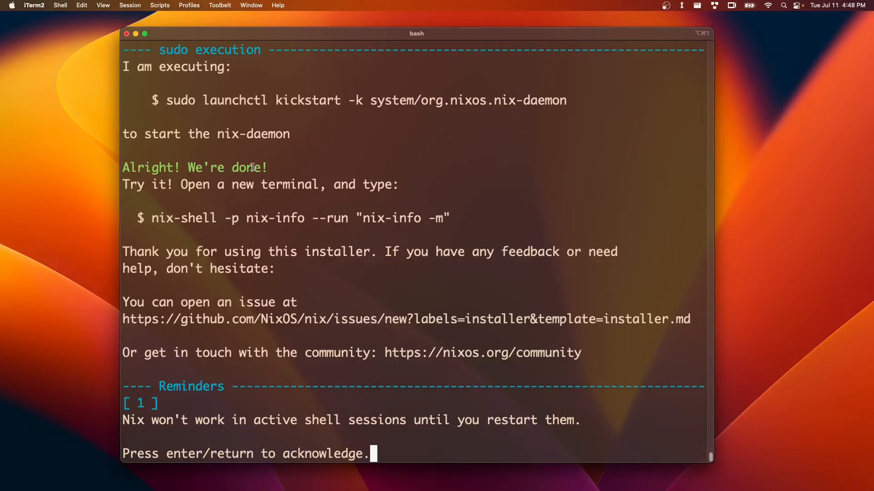
mouse_move(360, 344)
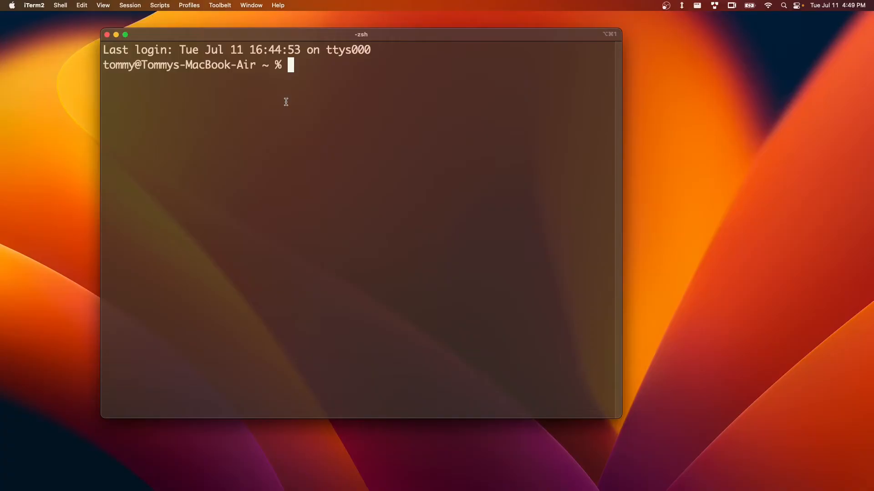
Run neofetch in a fresh shell (not found), then enter nix-shell -p neofetch.
type("neofetch")
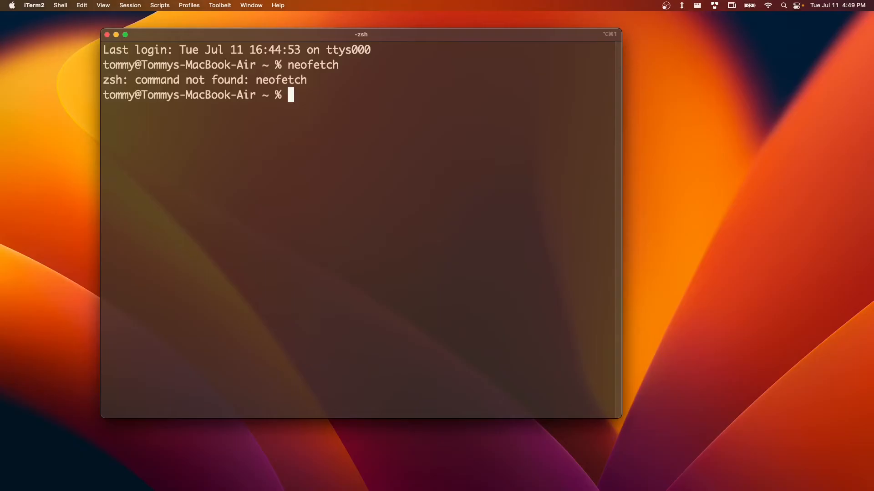
type("nix-shell -p neofetch")
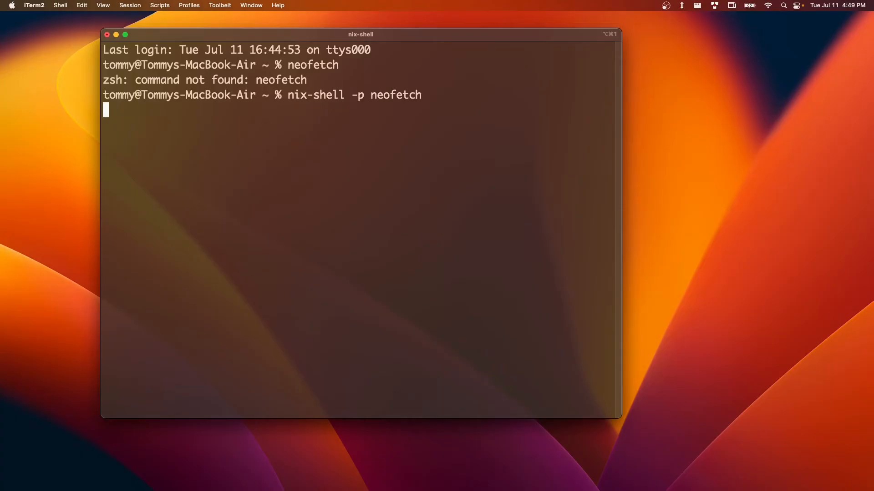
Start the nix shell and enter neofetch at the [nix-shell:~]$ prompt.
key("enter")
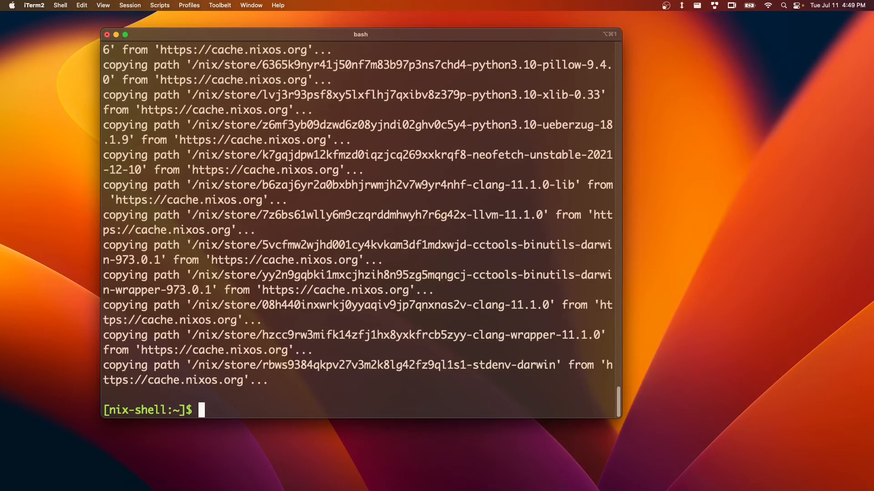
type("neofetch")
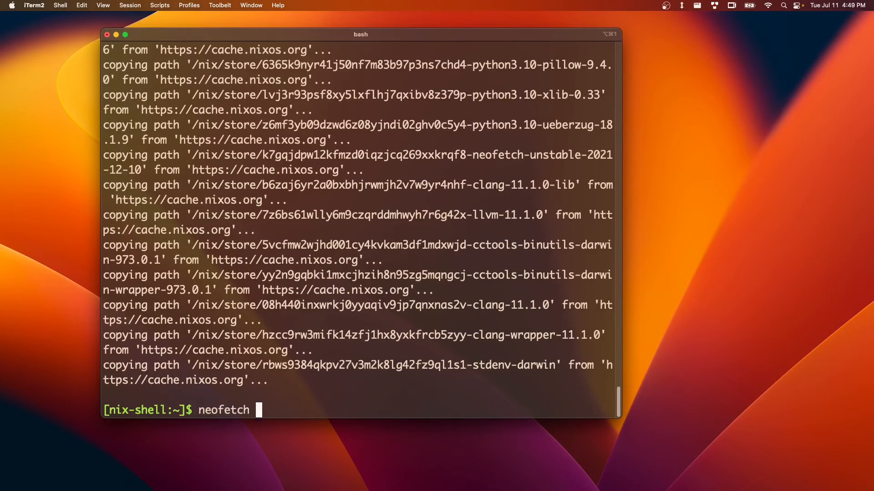